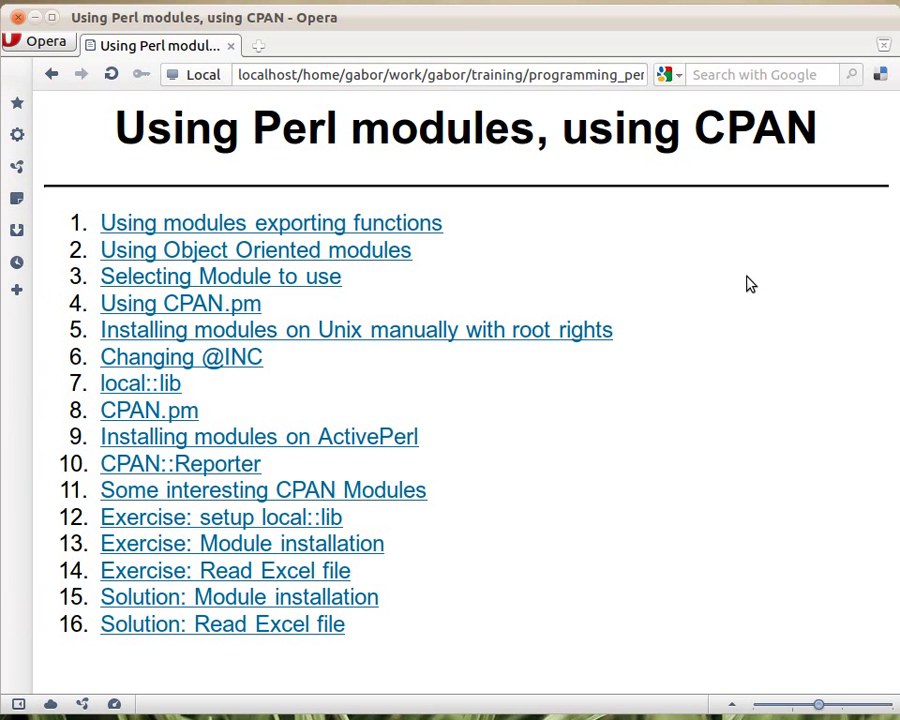
Follow the 'Using modules exporting functions' link from the Perl modules contents page
{"action": "left_click", "coordinate": [271, 222]}
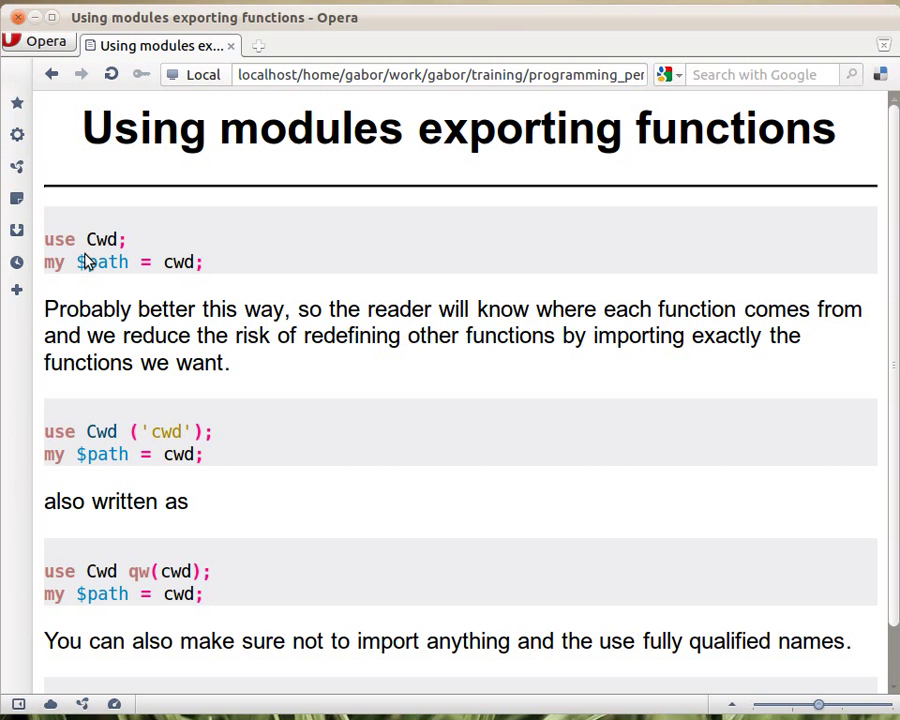
{"action": "mouse_move", "coordinate": [115, 258]}
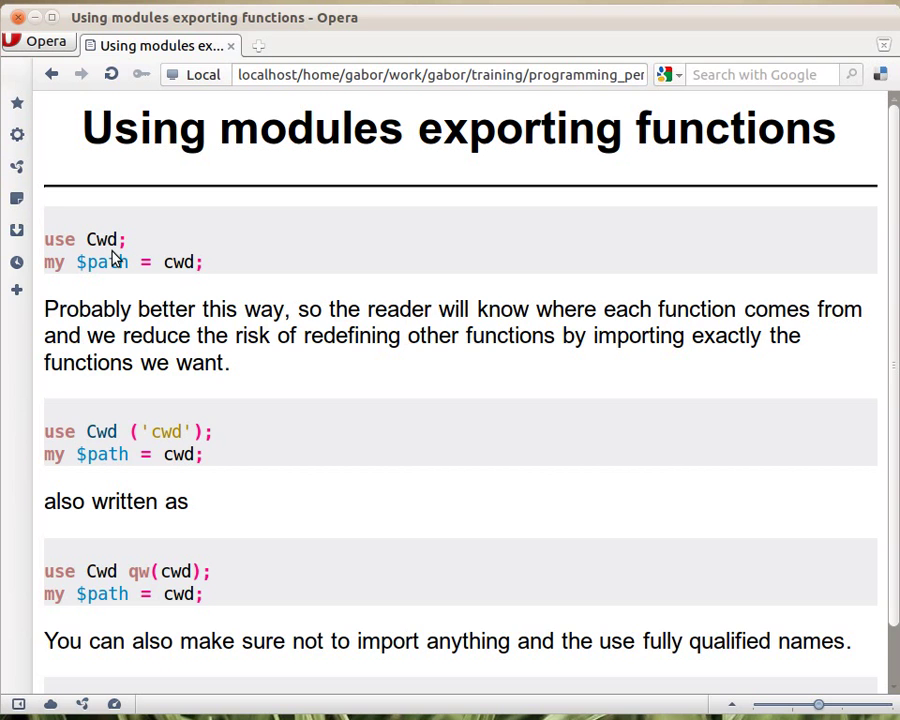
{"action": "mouse_move", "coordinate": [110, 262]}
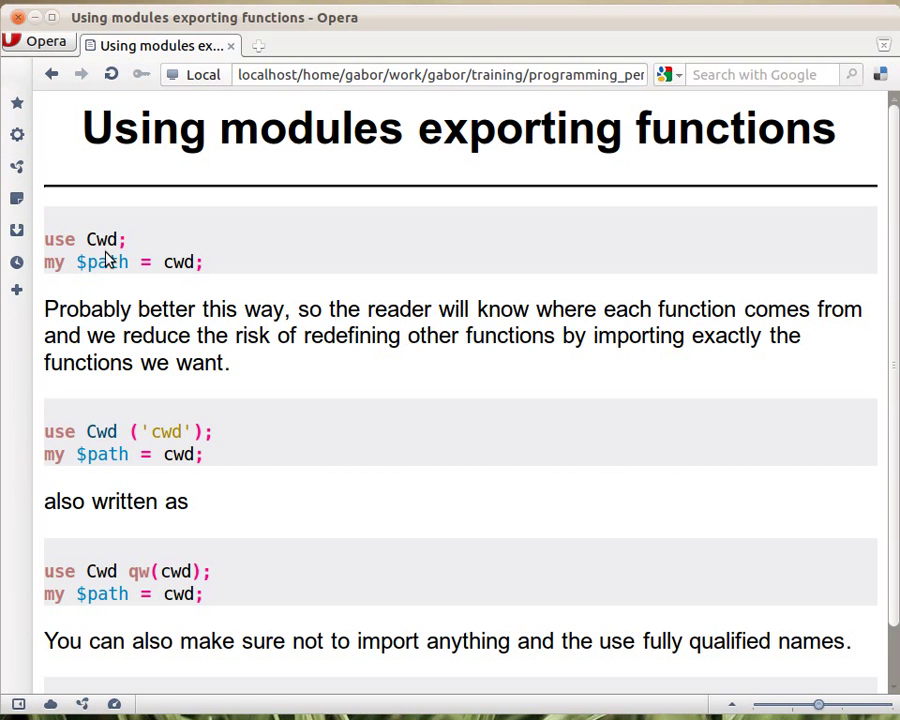
{"action": "mouse_move", "coordinate": [177, 278]}
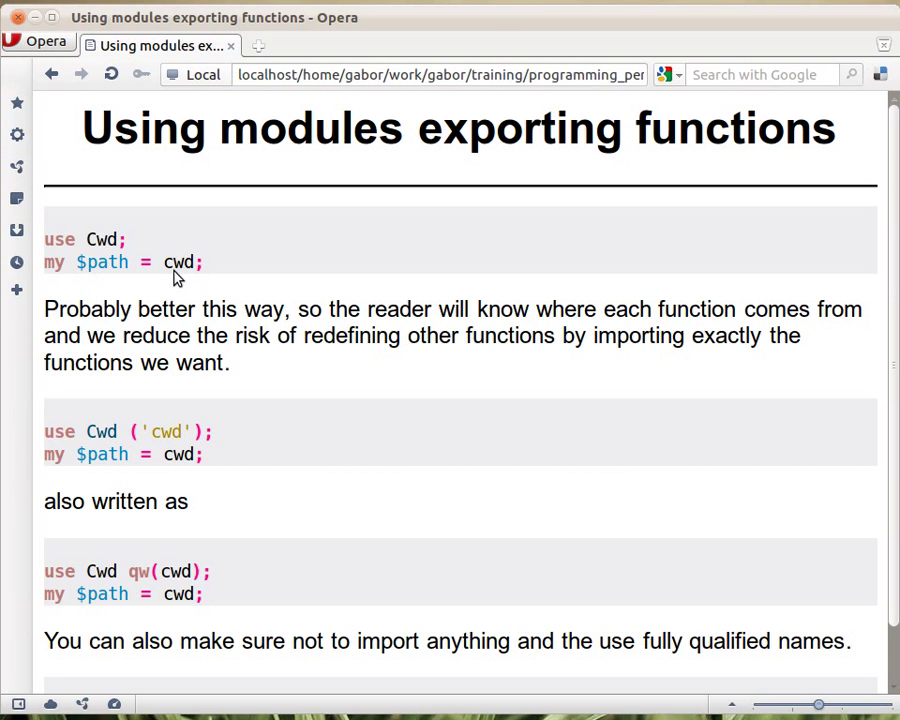
{"action": "mouse_move", "coordinate": [118, 253]}
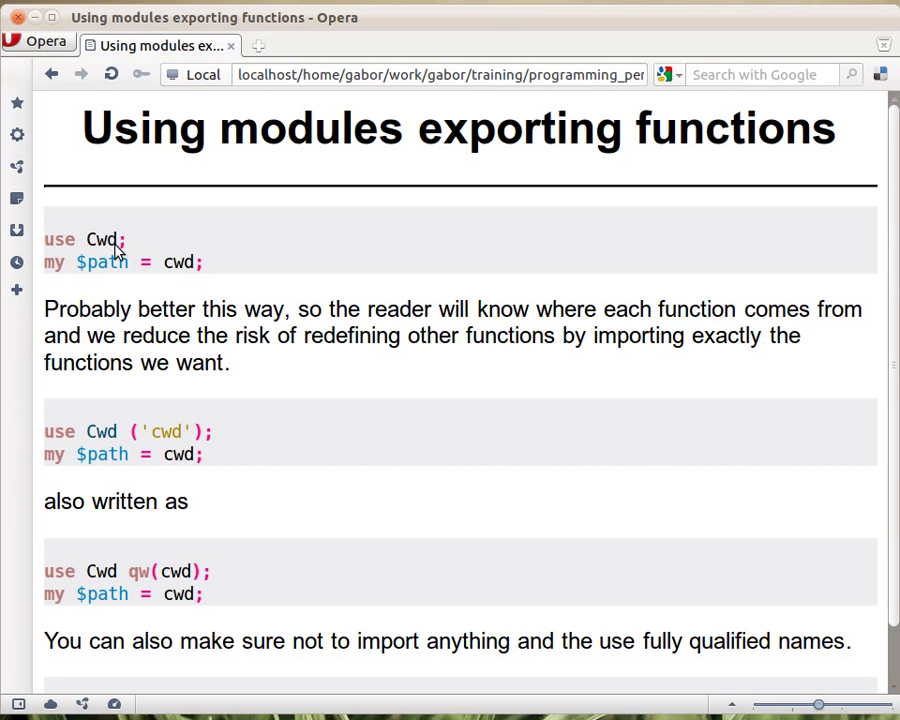
{"action": "mouse_move", "coordinate": [128, 281]}
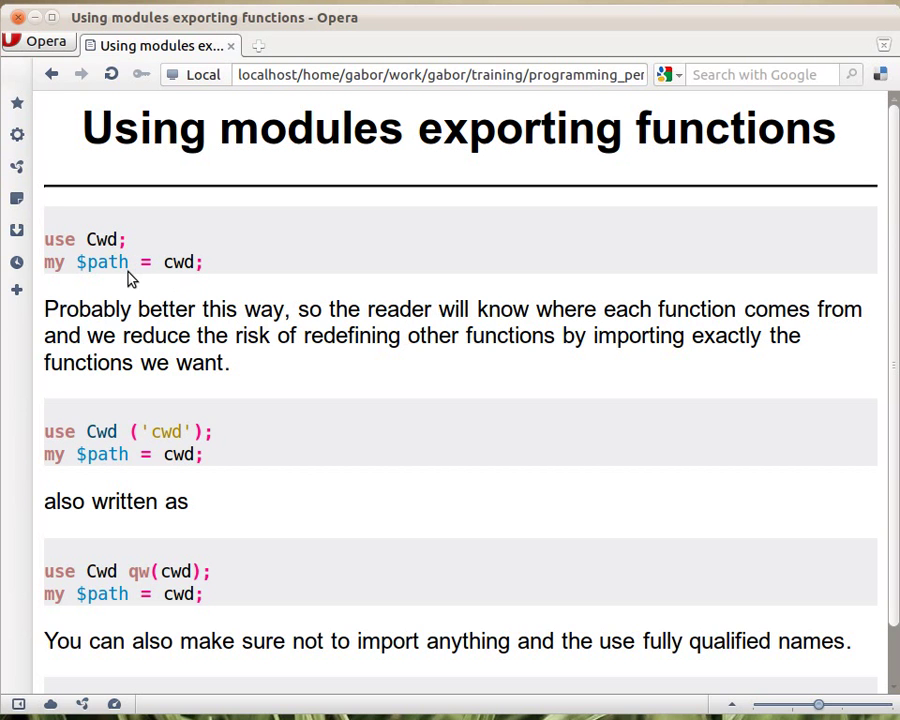
{"action": "mouse_move", "coordinate": [103, 252]}
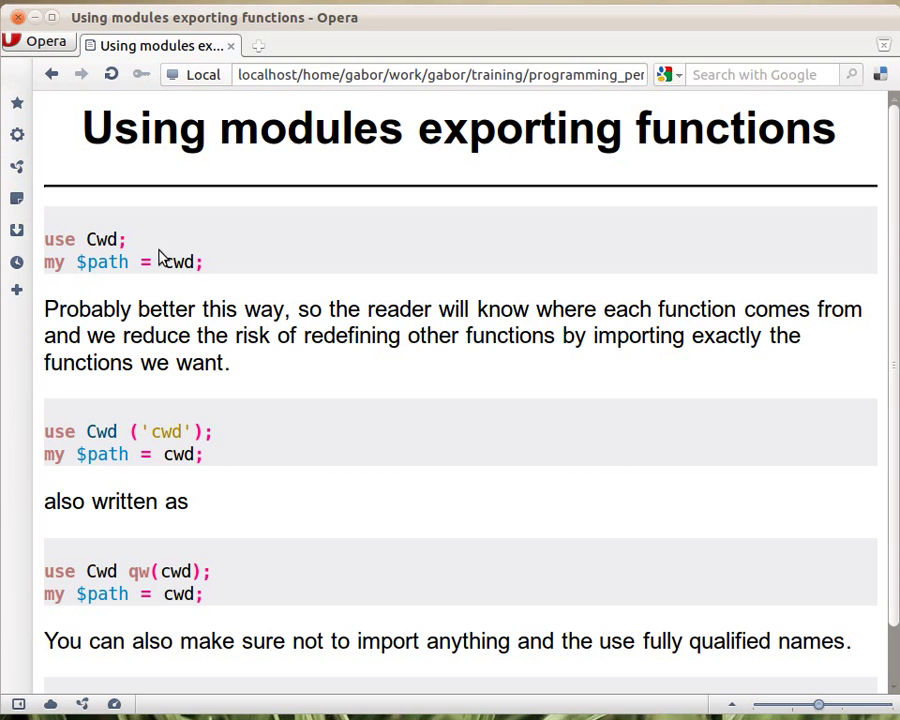
{"action": "mouse_move", "coordinate": [188, 291]}
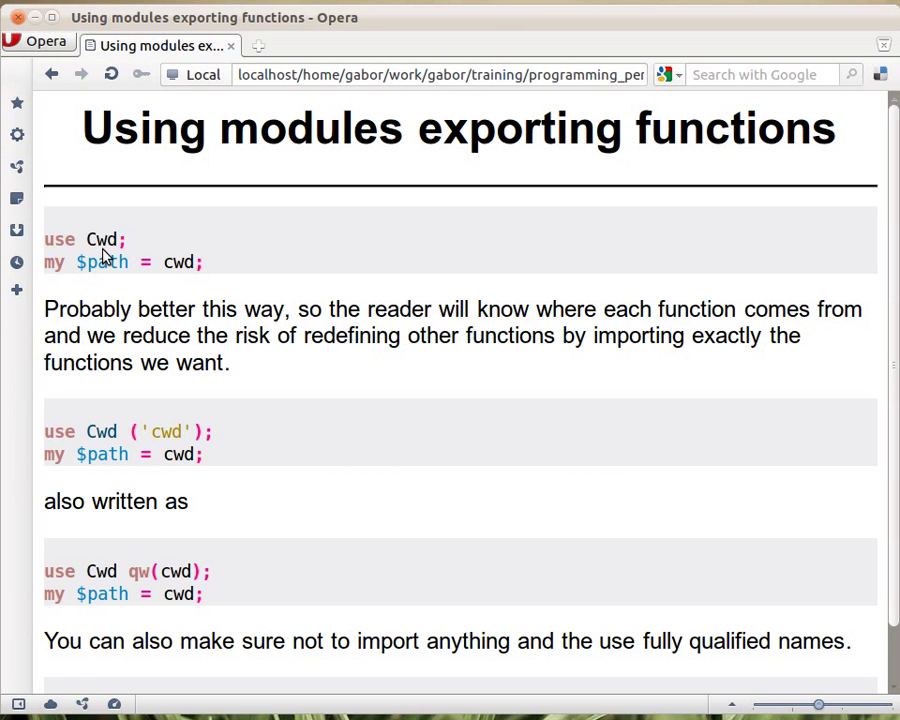
{"action": "mouse_move", "coordinate": [192, 282]}
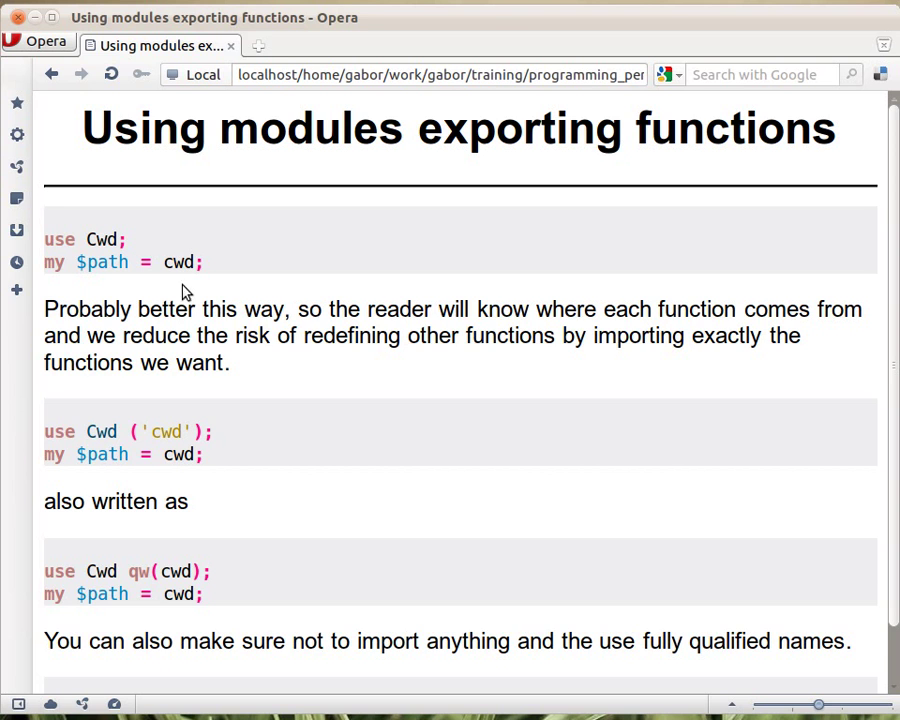
{"action": "mouse_move", "coordinate": [131, 434]}
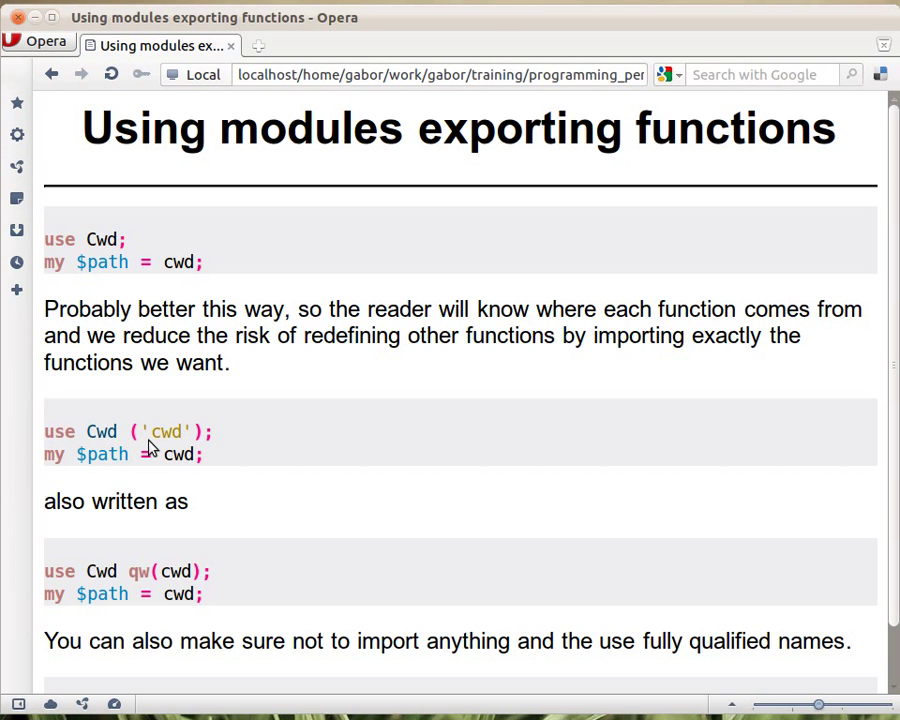
{"action": "mouse_move", "coordinate": [200, 448]}
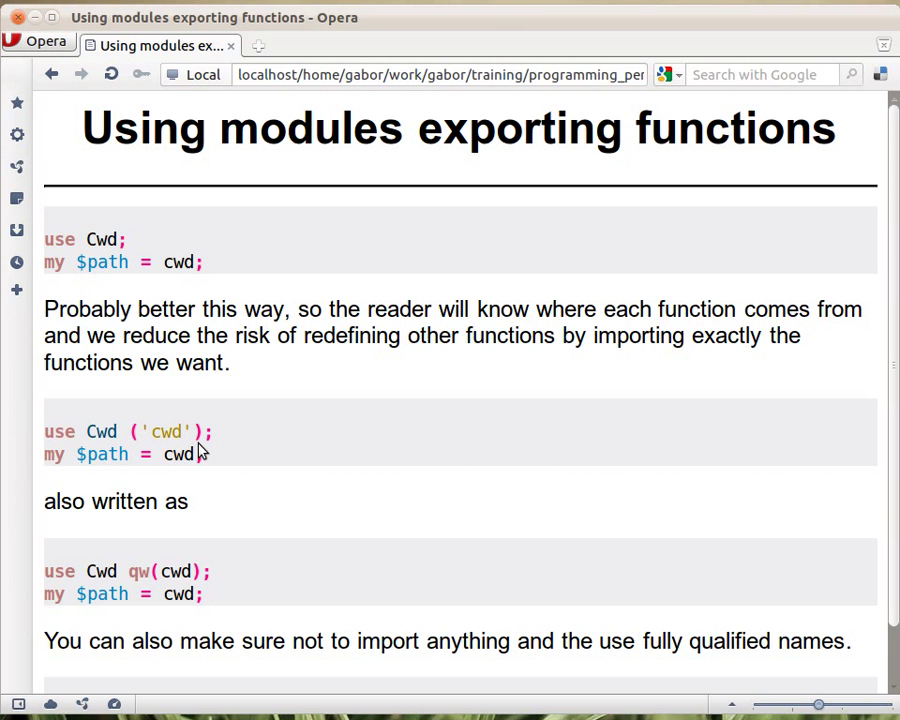
{"action": "mouse_move", "coordinate": [182, 466]}
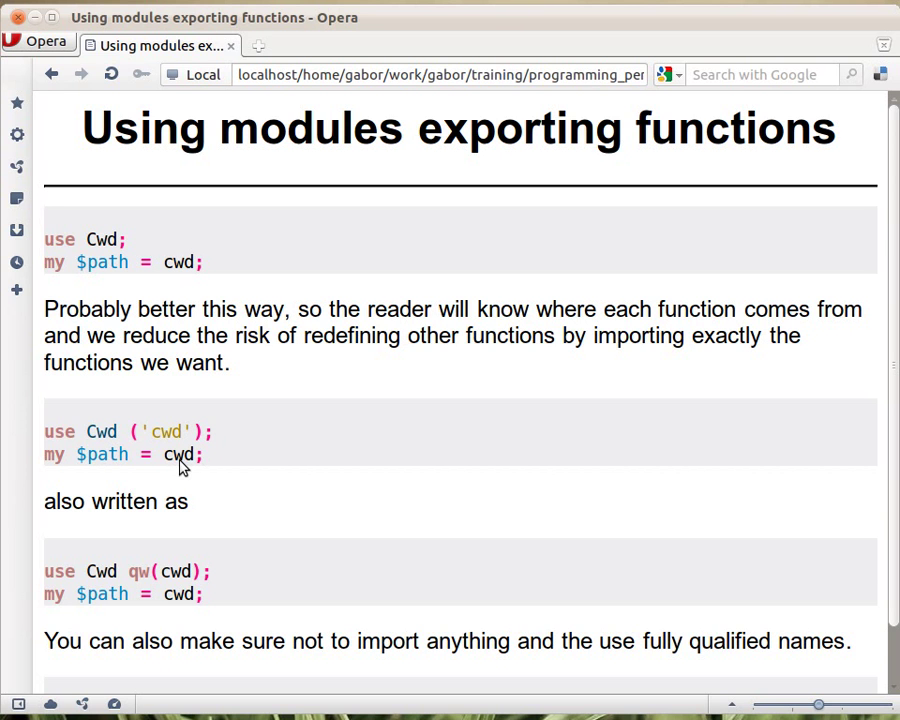
{"action": "mouse_move", "coordinate": [190, 440]}
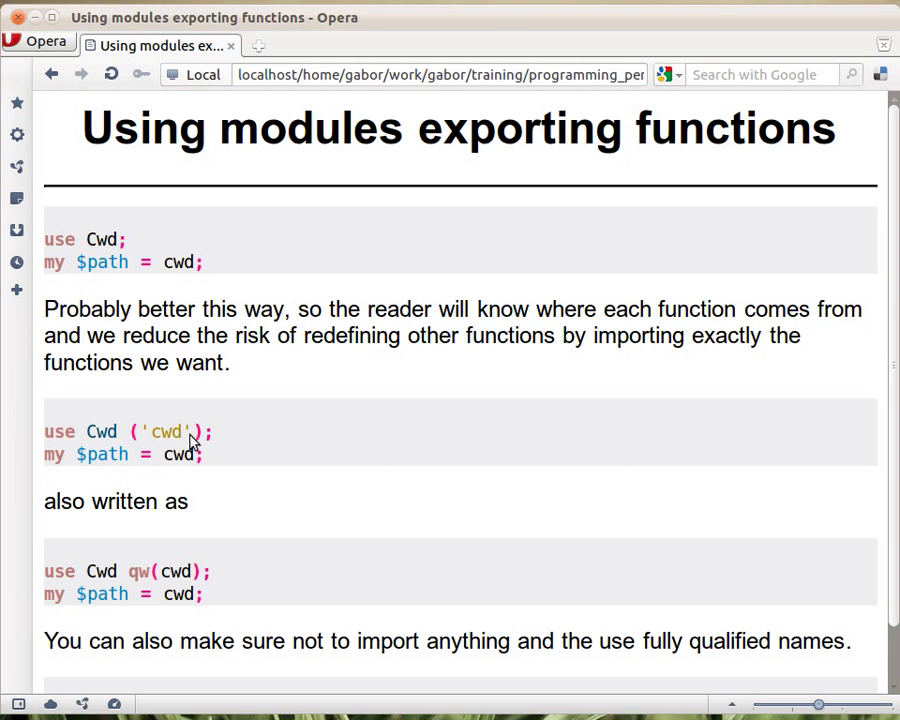
{"action": "mouse_move", "coordinate": [200, 446]}
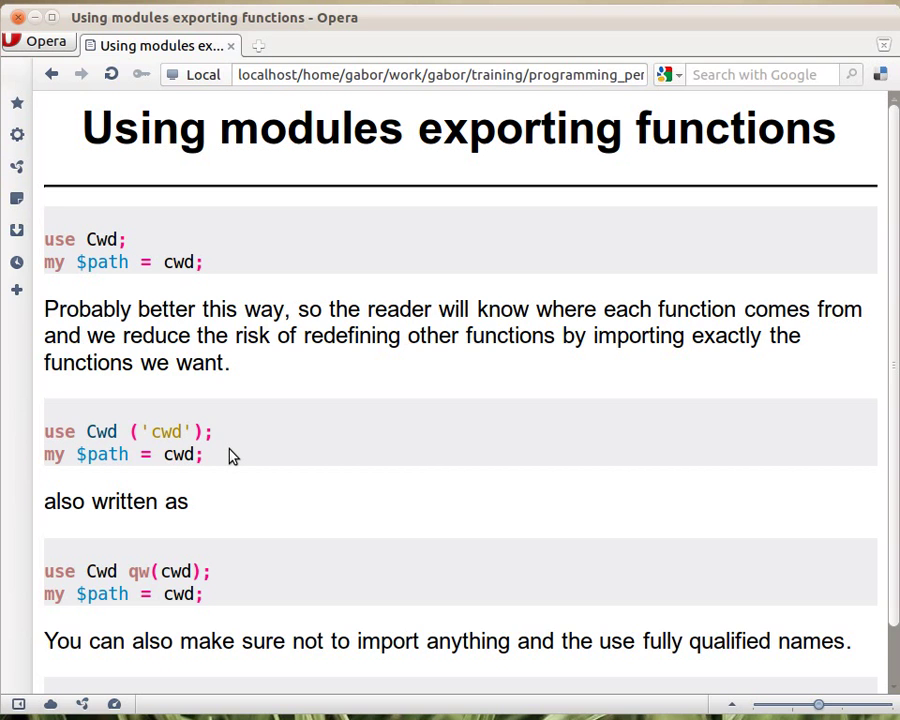
{"action": "mouse_move", "coordinate": [112, 456]}
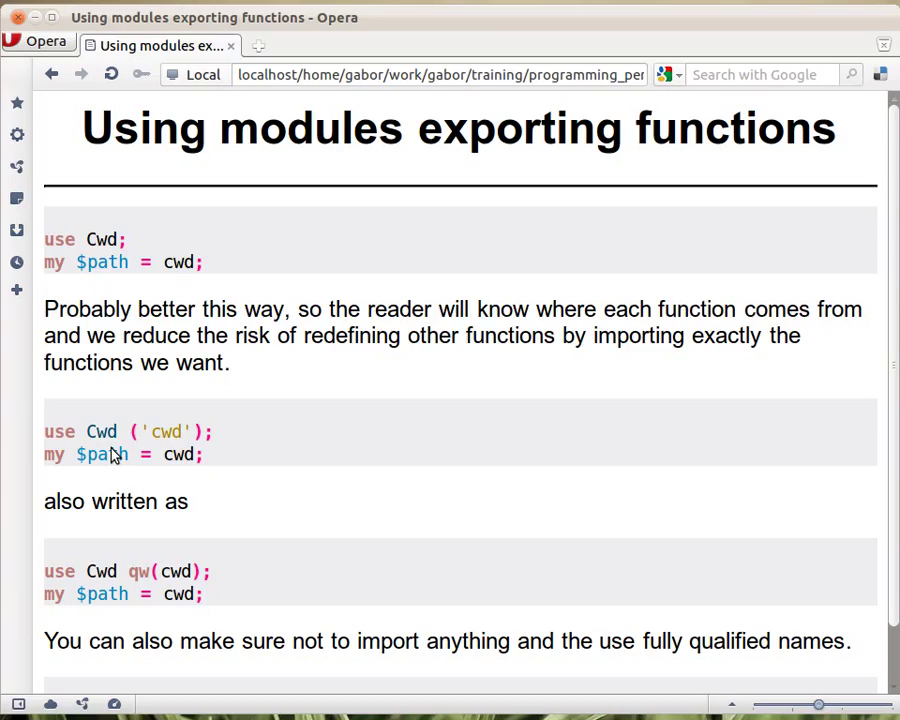
{"action": "mouse_move", "coordinate": [185, 450]}
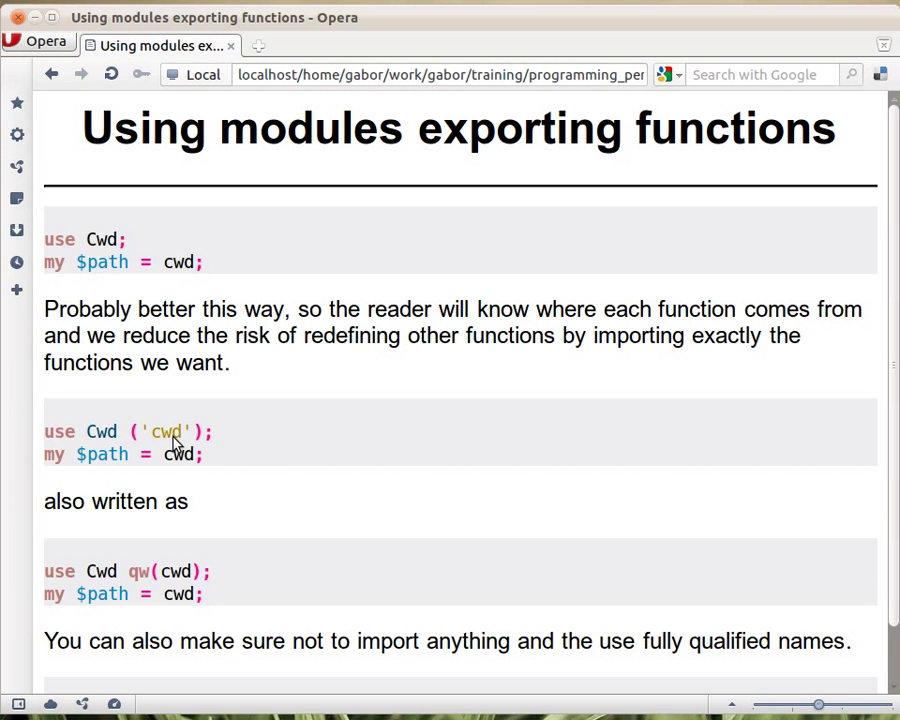
{"action": "mouse_move", "coordinate": [149, 471]}
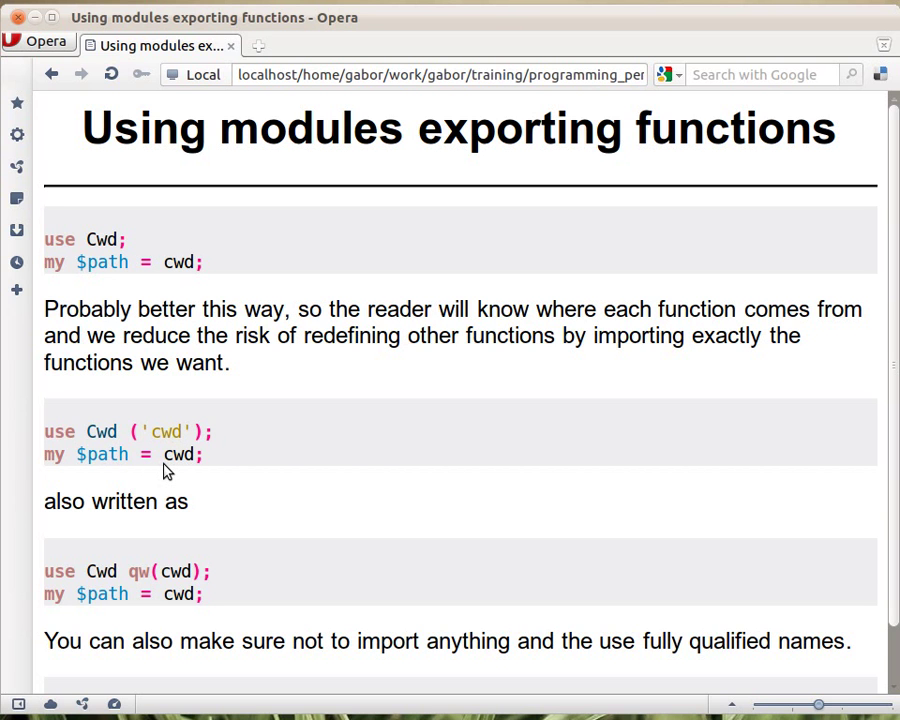
{"action": "mouse_move", "coordinate": [190, 476]}
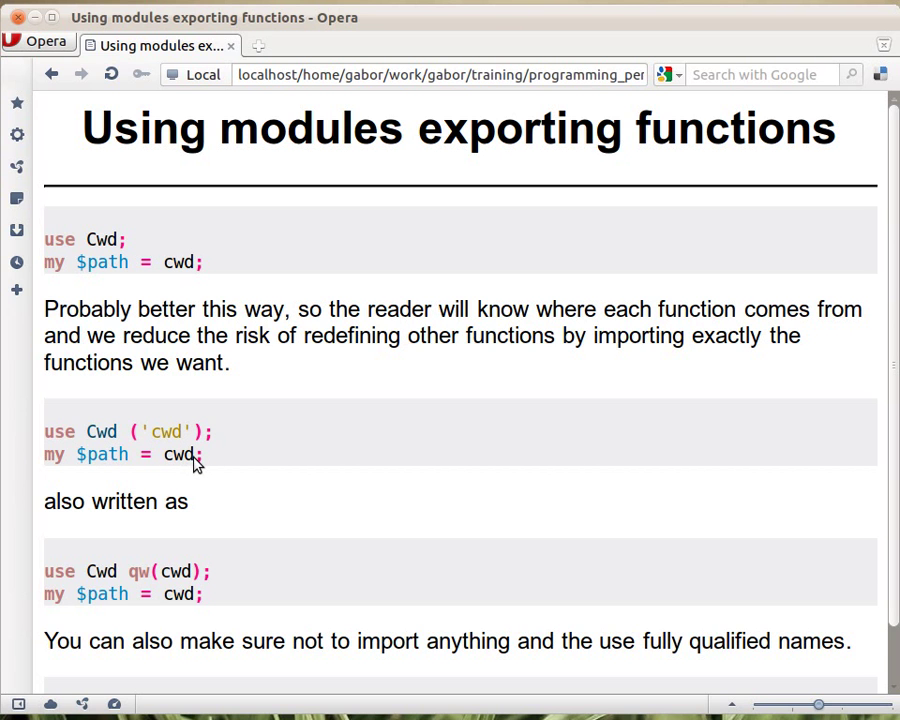
{"action": "mouse_move", "coordinate": [185, 471]}
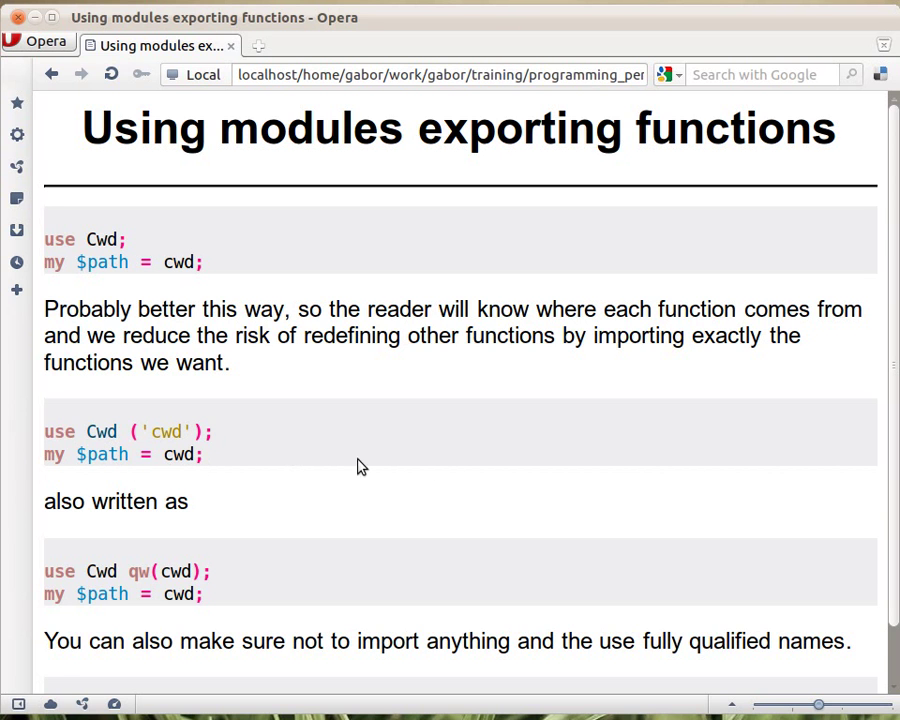
{"action": "mouse_move", "coordinate": [430, 473]}
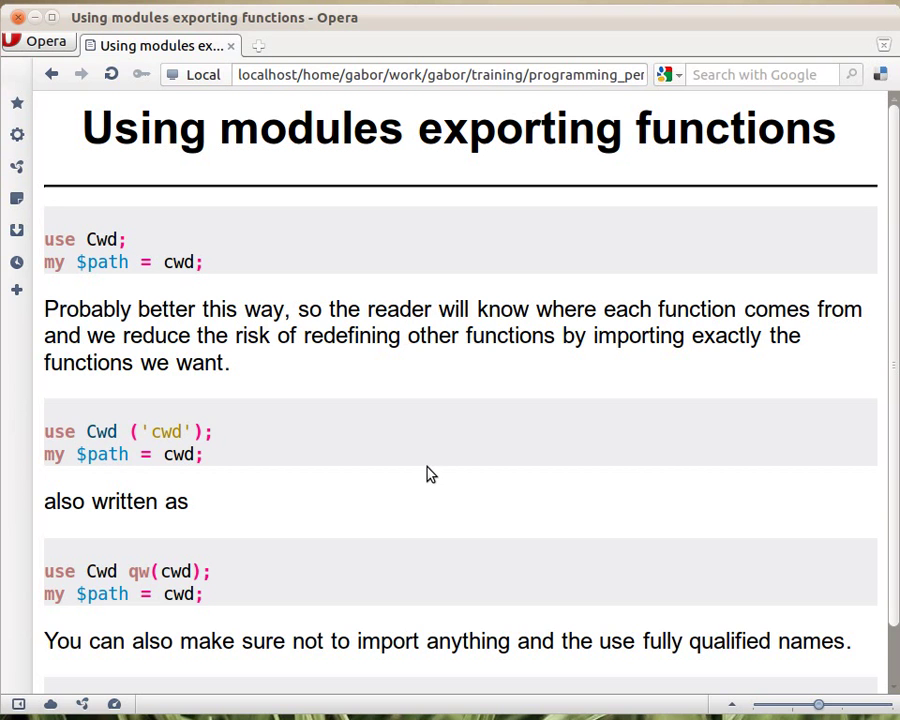
{"action": "mouse_move", "coordinate": [410, 470]}
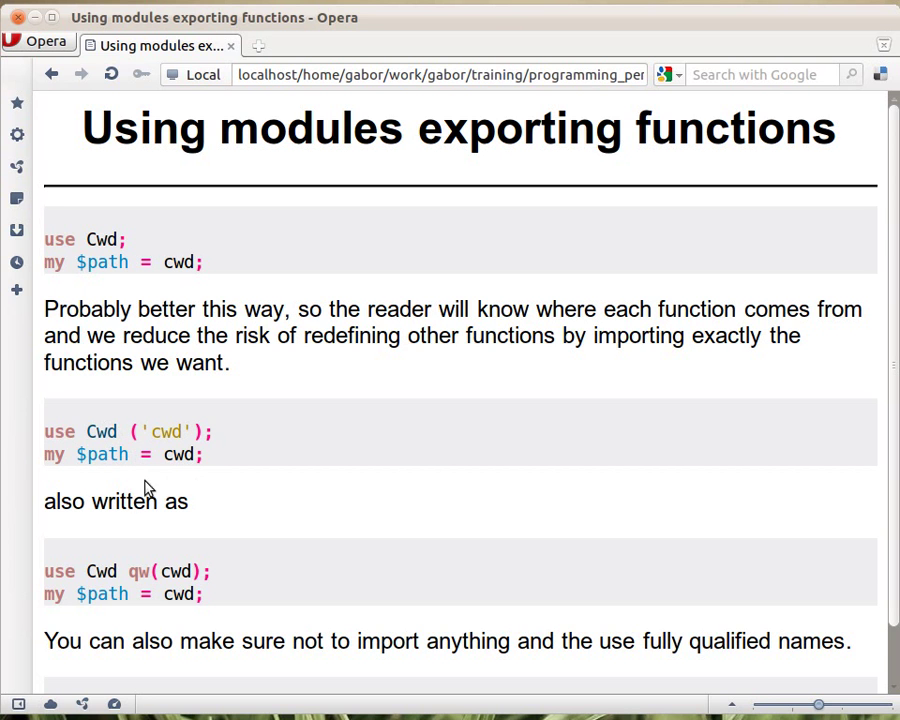
{"action": "mouse_move", "coordinate": [113, 455]}
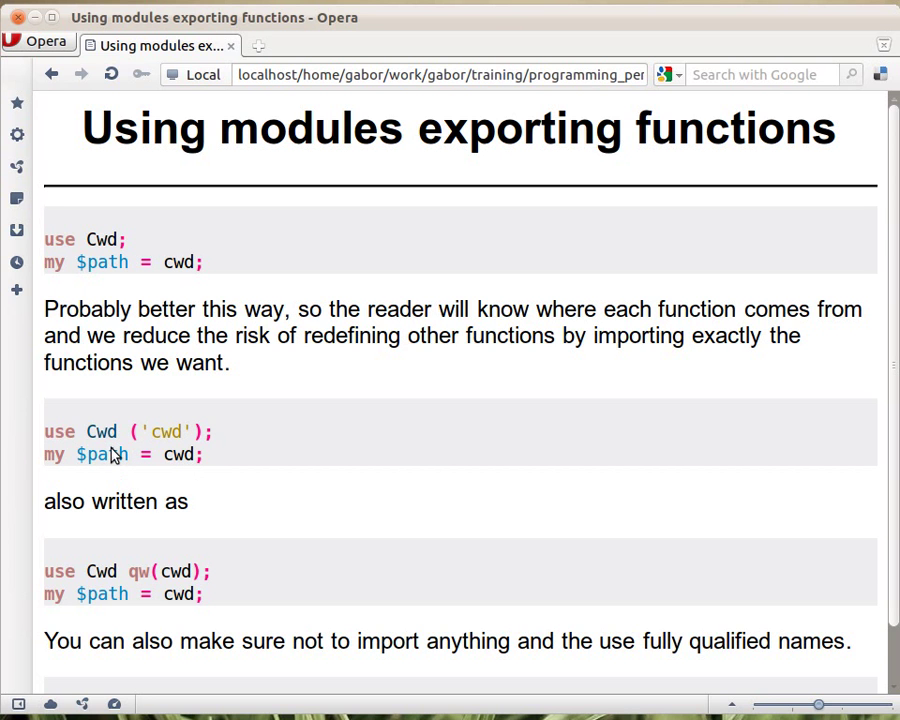
{"action": "mouse_move", "coordinate": [145, 474]}
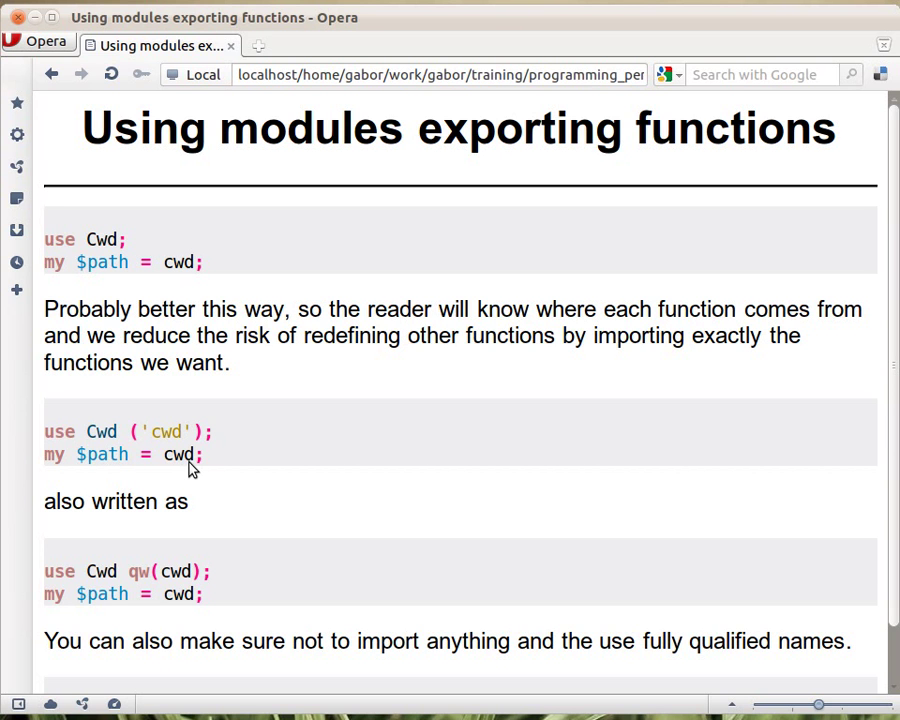
{"action": "mouse_move", "coordinate": [180, 478]}
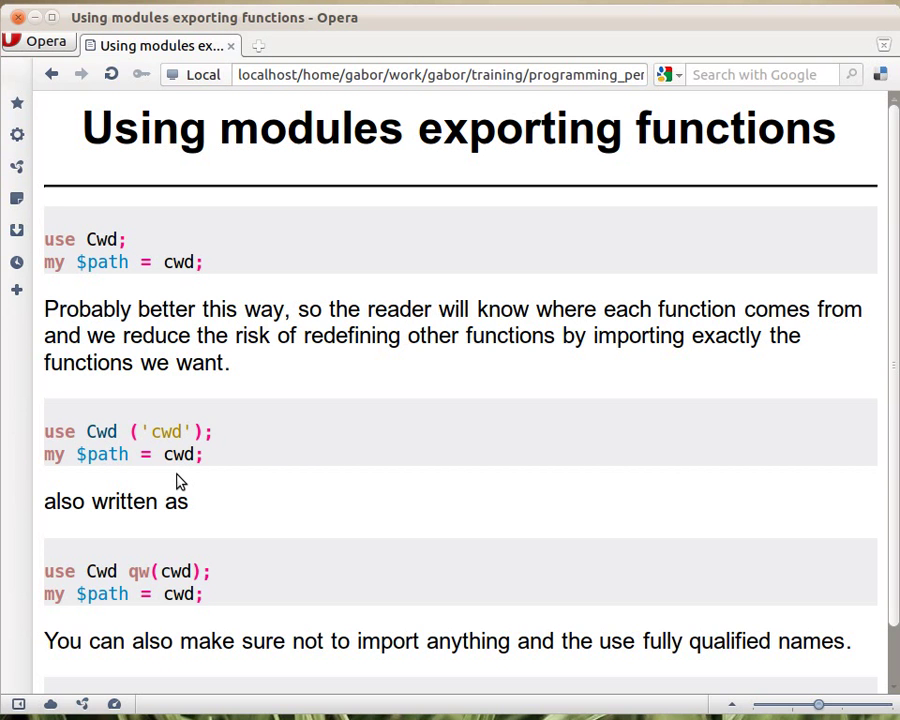
{"action": "mouse_move", "coordinate": [181, 443]}
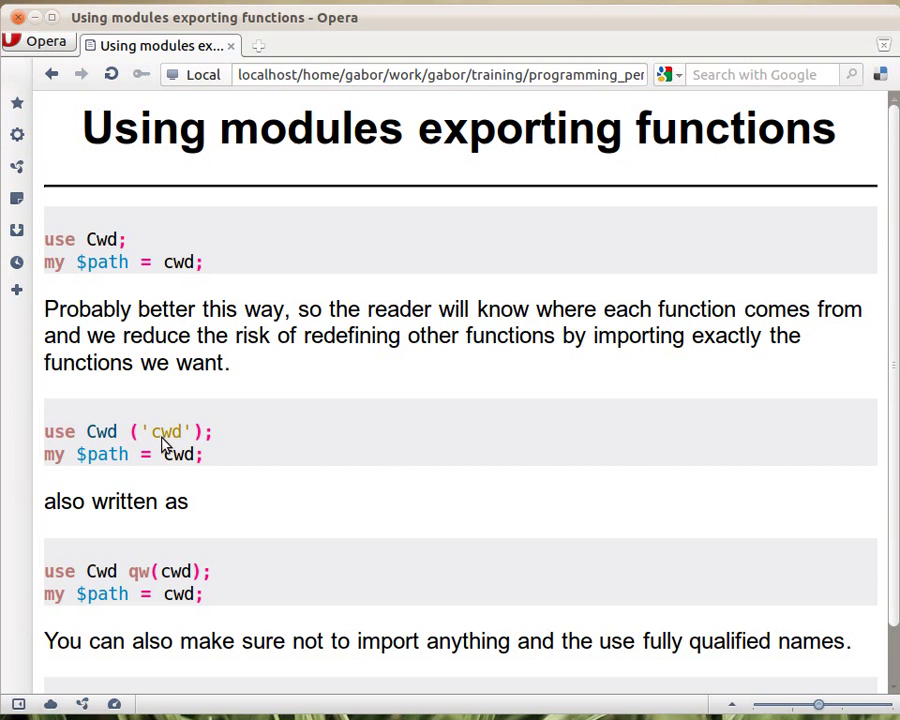
{"action": "mouse_move", "coordinate": [245, 440]}
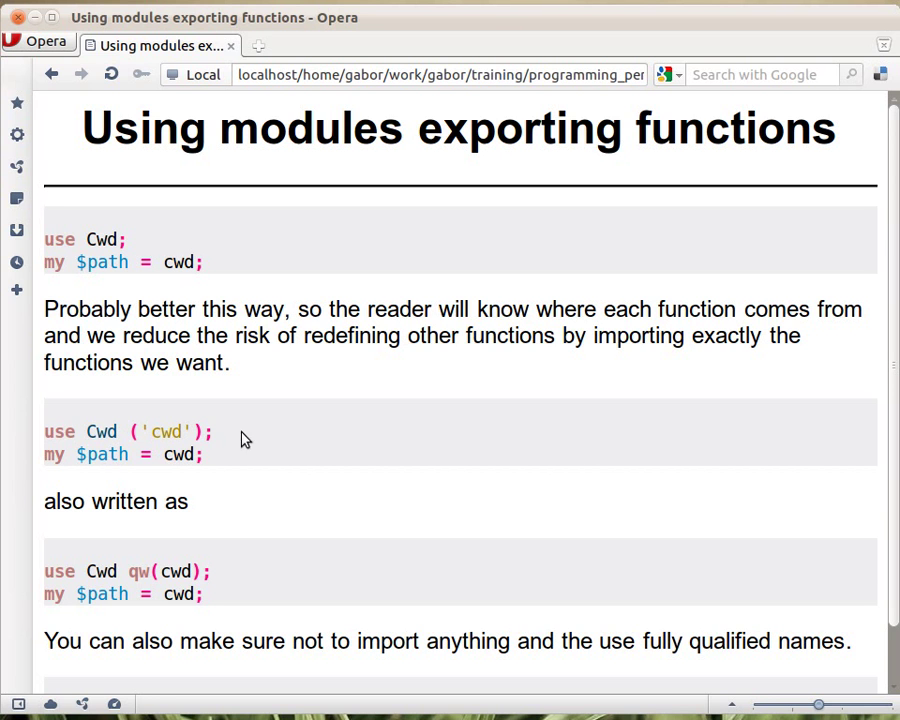
{"action": "mouse_move", "coordinate": [205, 438]}
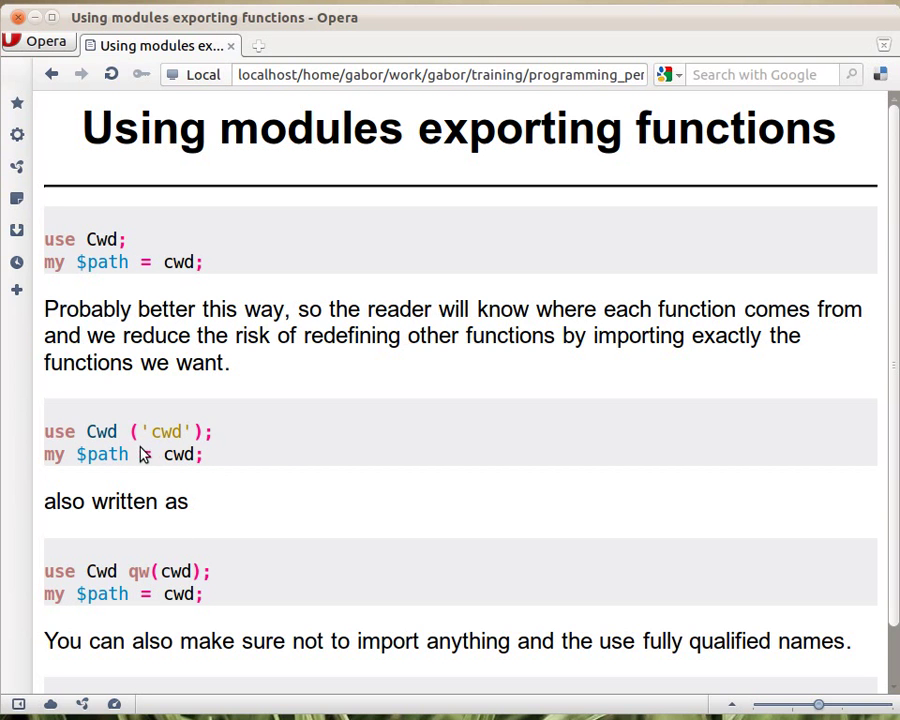
{"action": "mouse_move", "coordinate": [165, 453]}
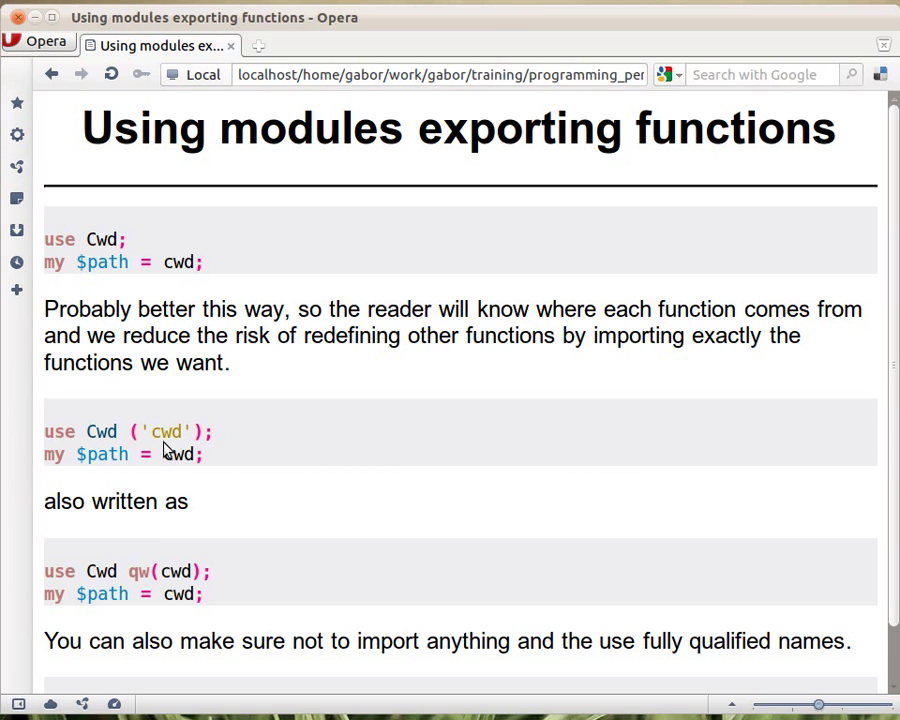
{"action": "mouse_move", "coordinate": [150, 583]}
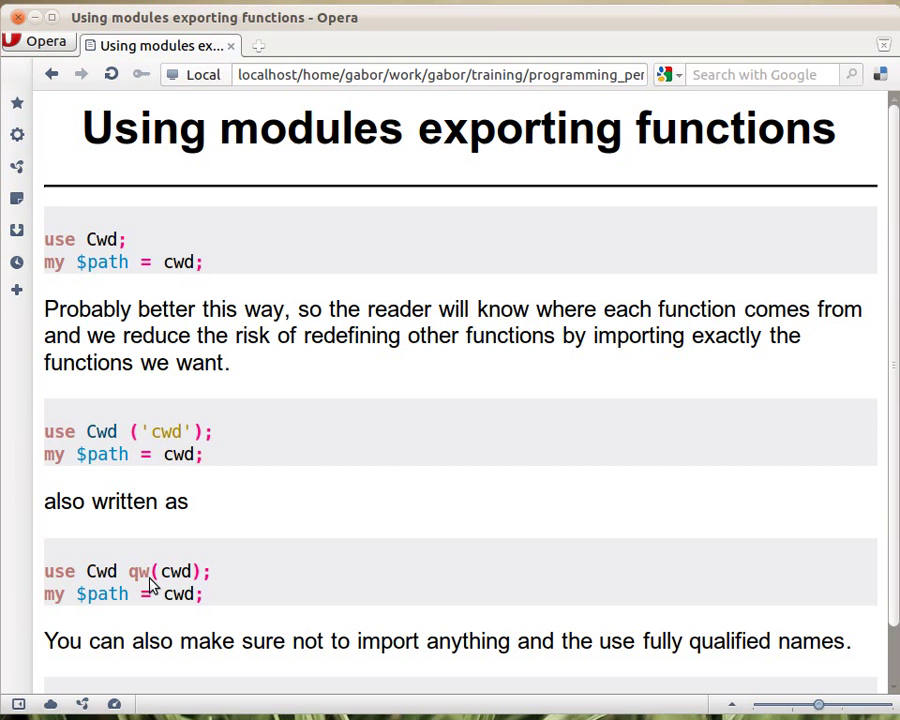
{"action": "mouse_move", "coordinate": [75, 575]}
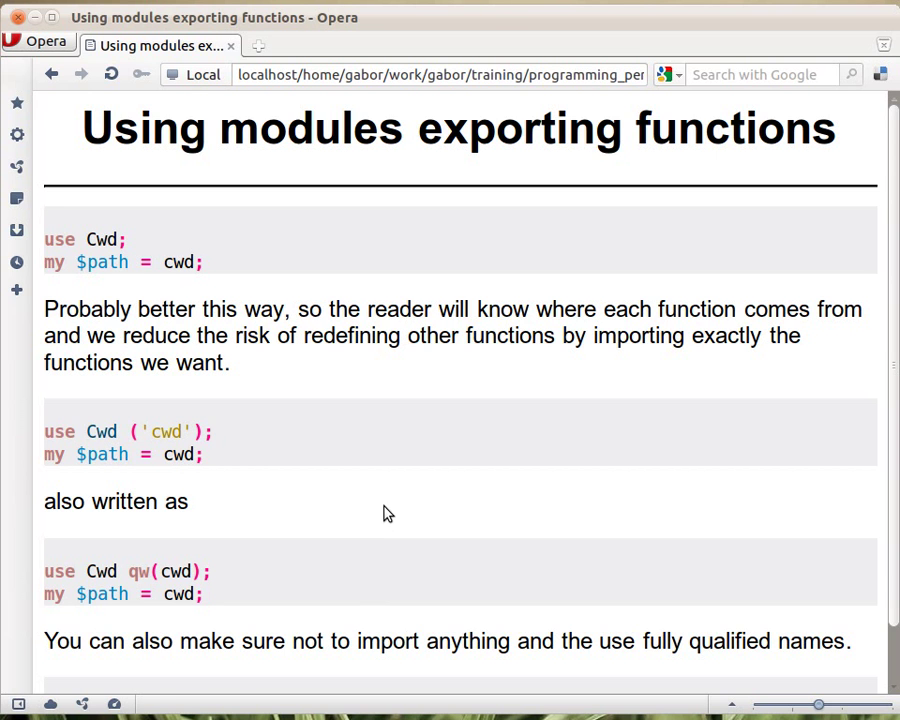
Scroll down to reveal the use Cwd (); example calling Cwd::cwd
{"action": "scroll", "scroll_direction": "down", "scroll_amount": 3}
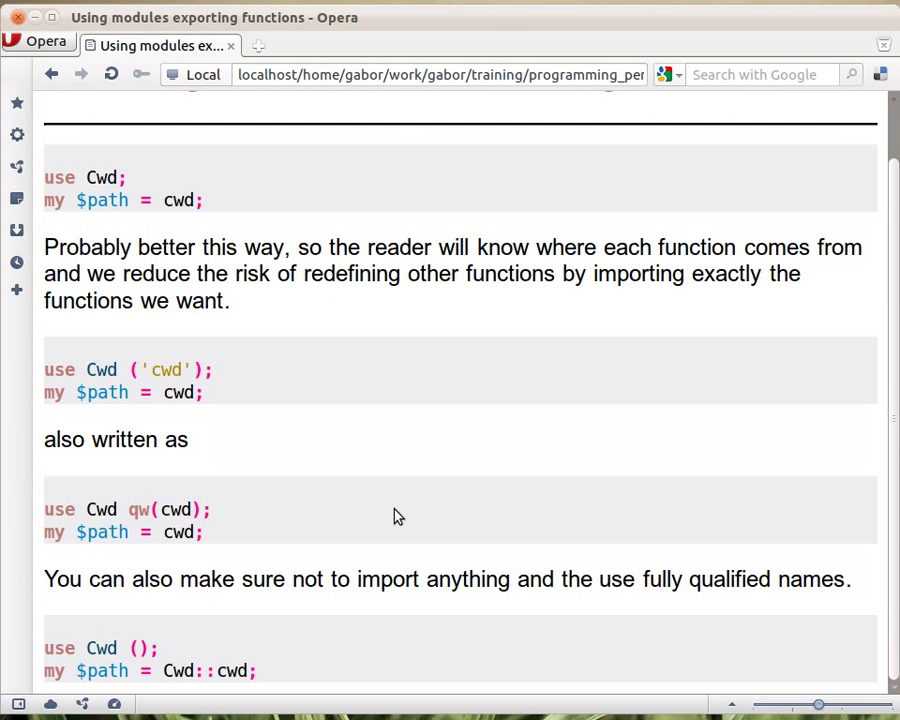
{"action": "mouse_move", "coordinate": [78, 665]}
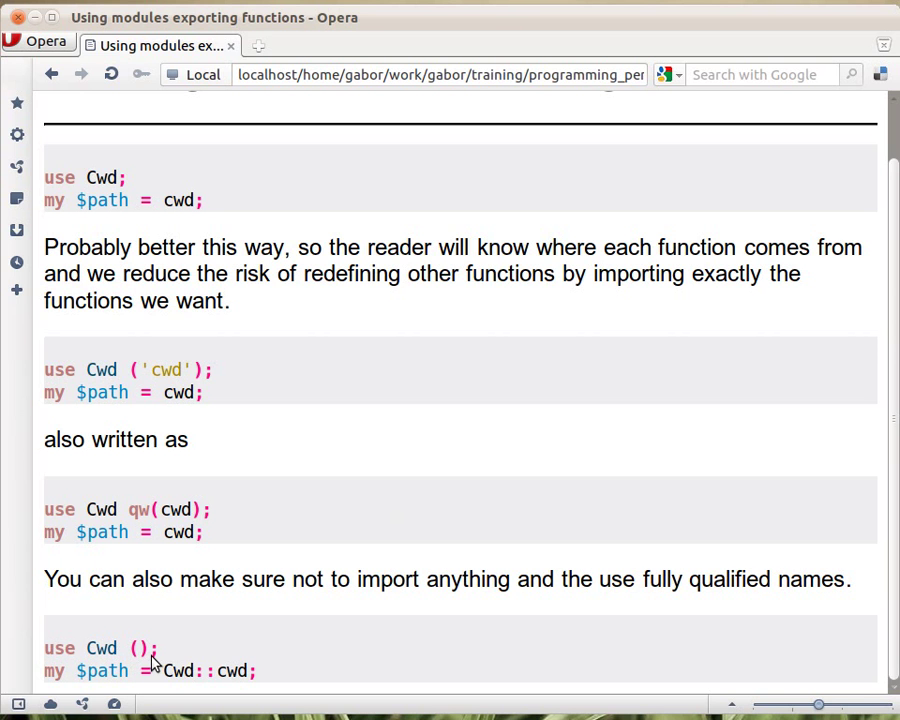
{"action": "mouse_move", "coordinate": [110, 665]}
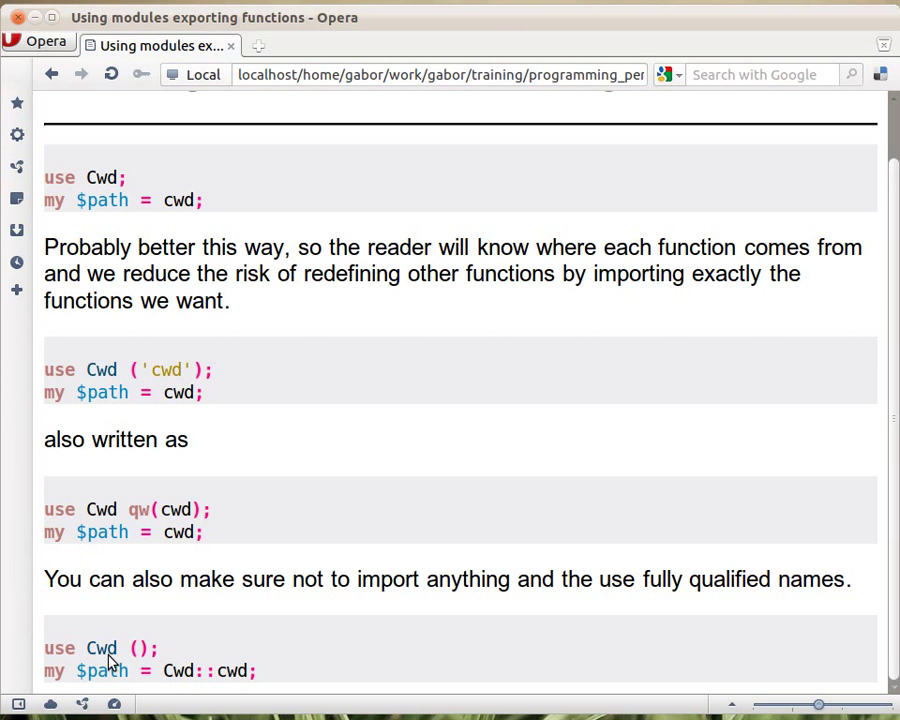
{"action": "mouse_move", "coordinate": [68, 650]}
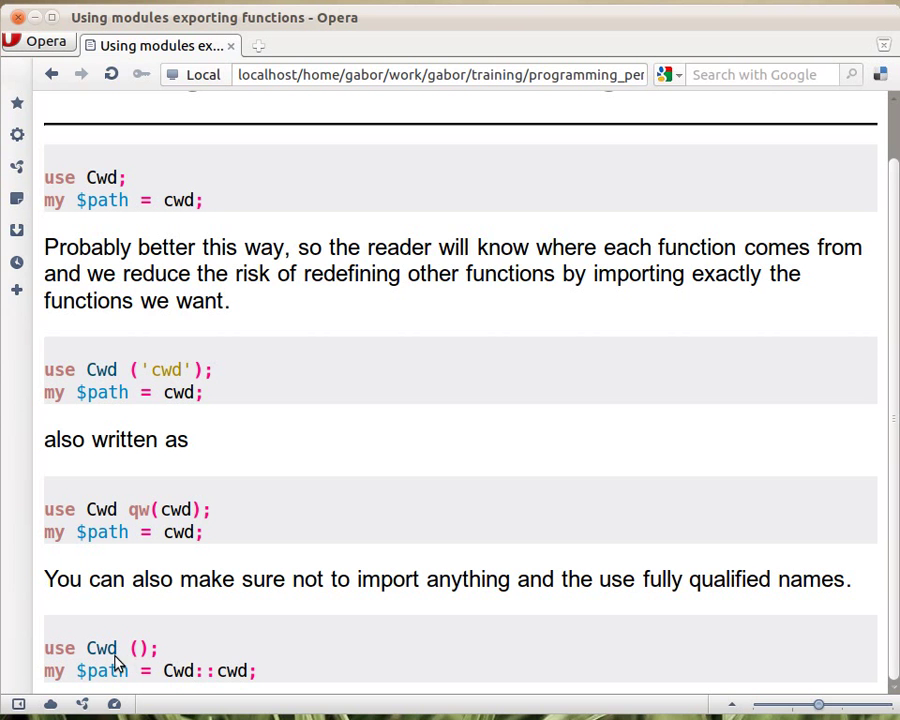
{"action": "mouse_move", "coordinate": [115, 665]}
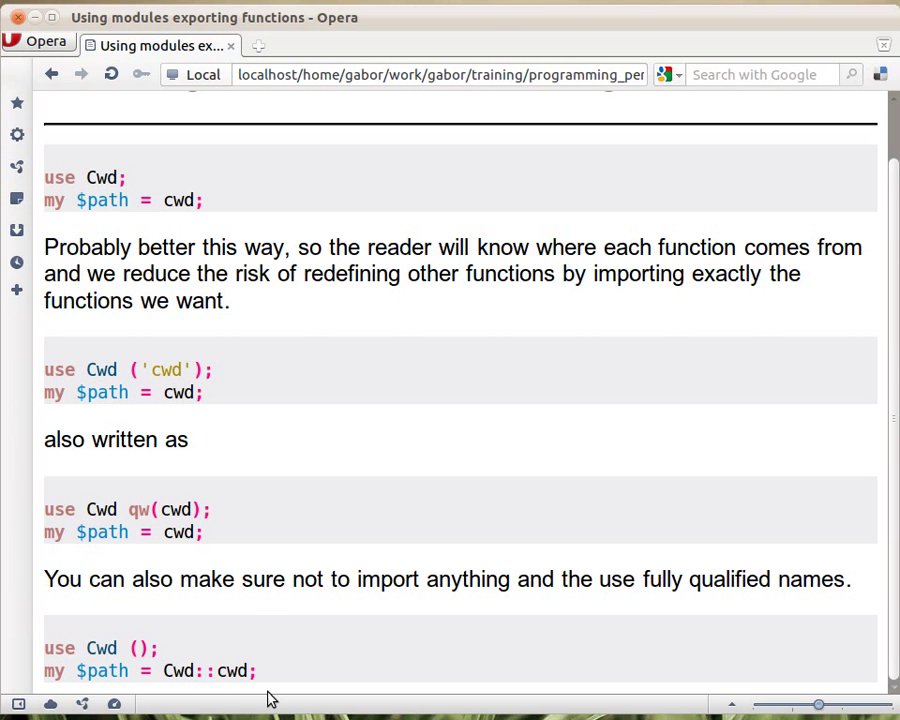
{"action": "mouse_move", "coordinate": [165, 680]}
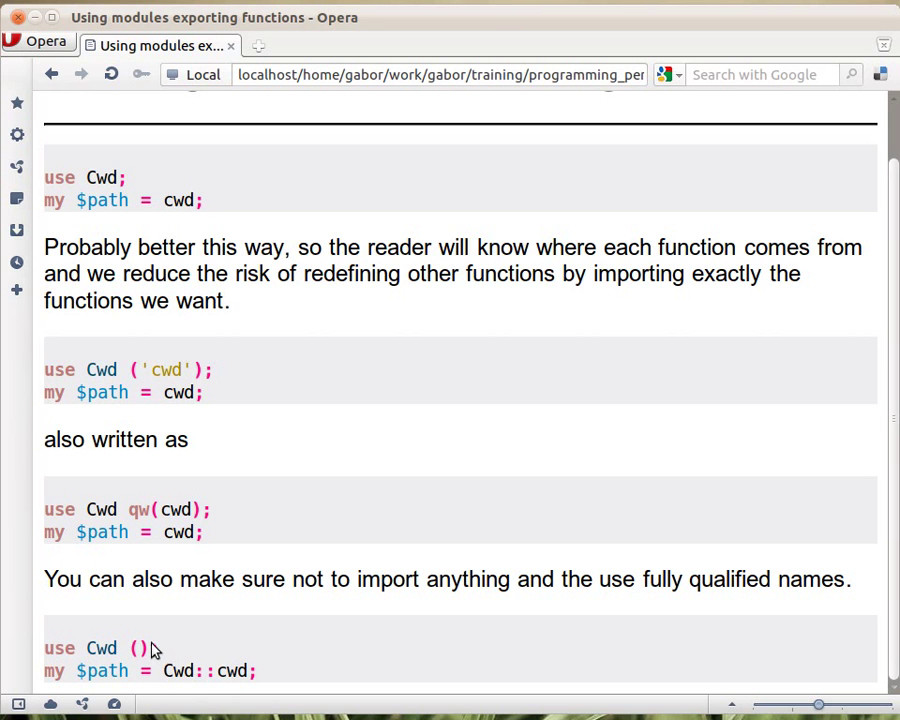
{"action": "mouse_move", "coordinate": [150, 663]}
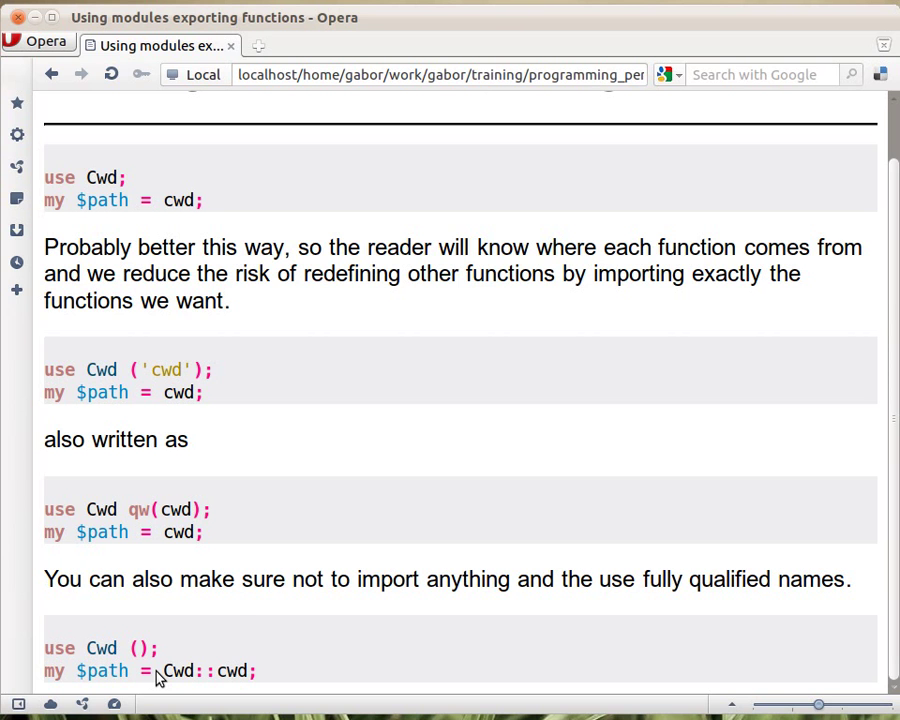
{"action": "mouse_move", "coordinate": [377, 498]}
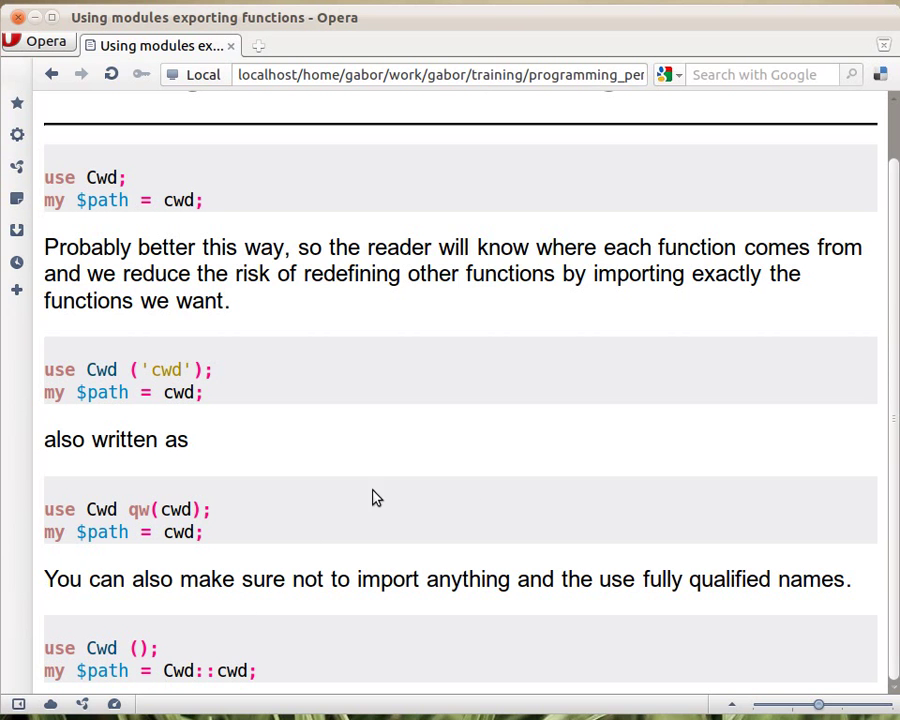
{"action": "mouse_move", "coordinate": [170, 695]}
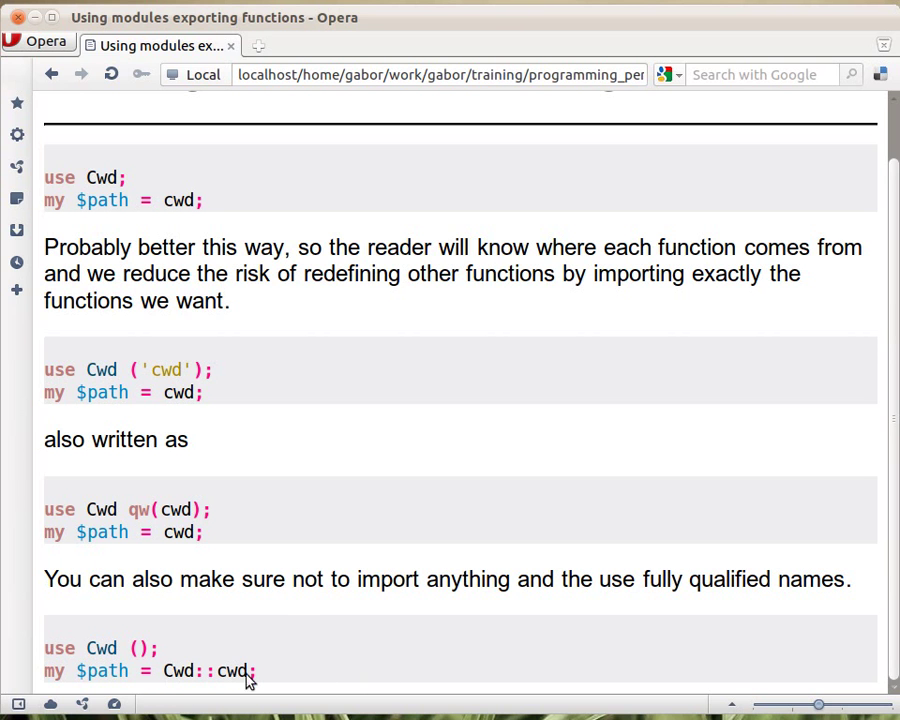
{"action": "mouse_move", "coordinate": [240, 697]}
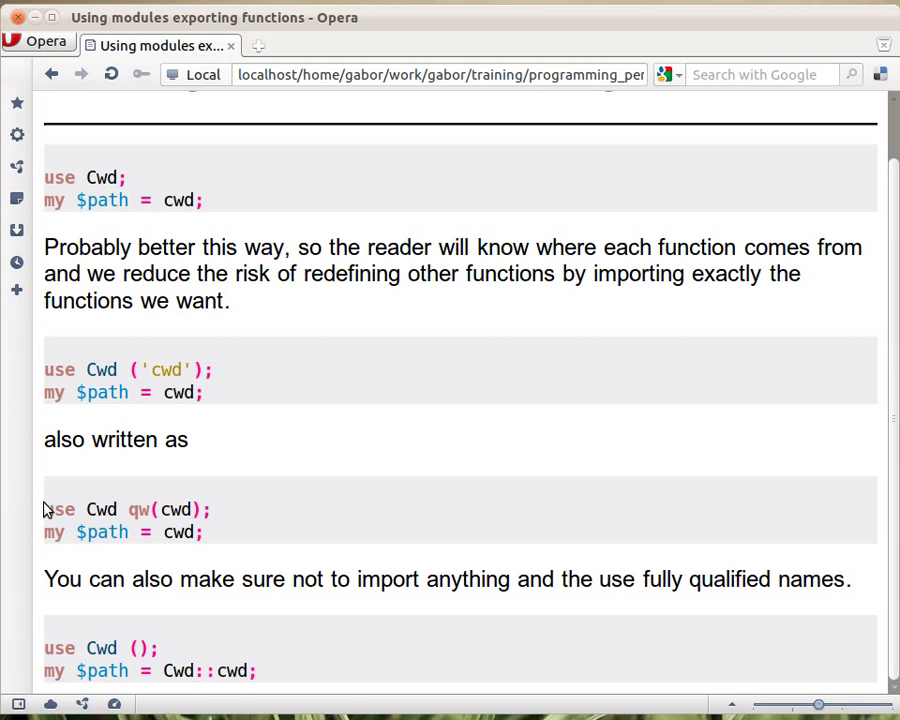
{"action": "mouse_move", "coordinate": [210, 560]}
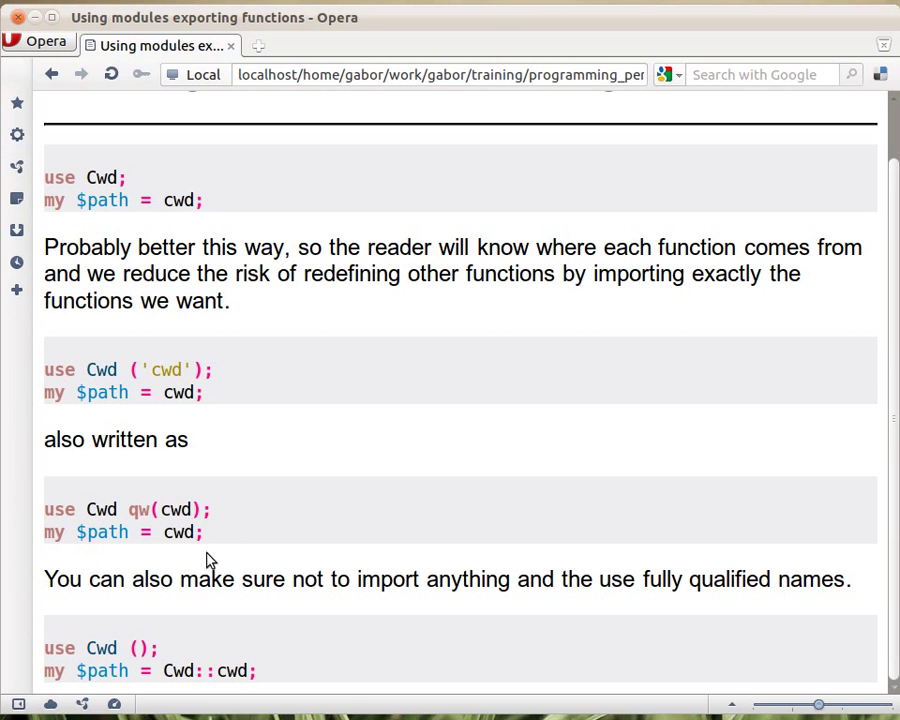